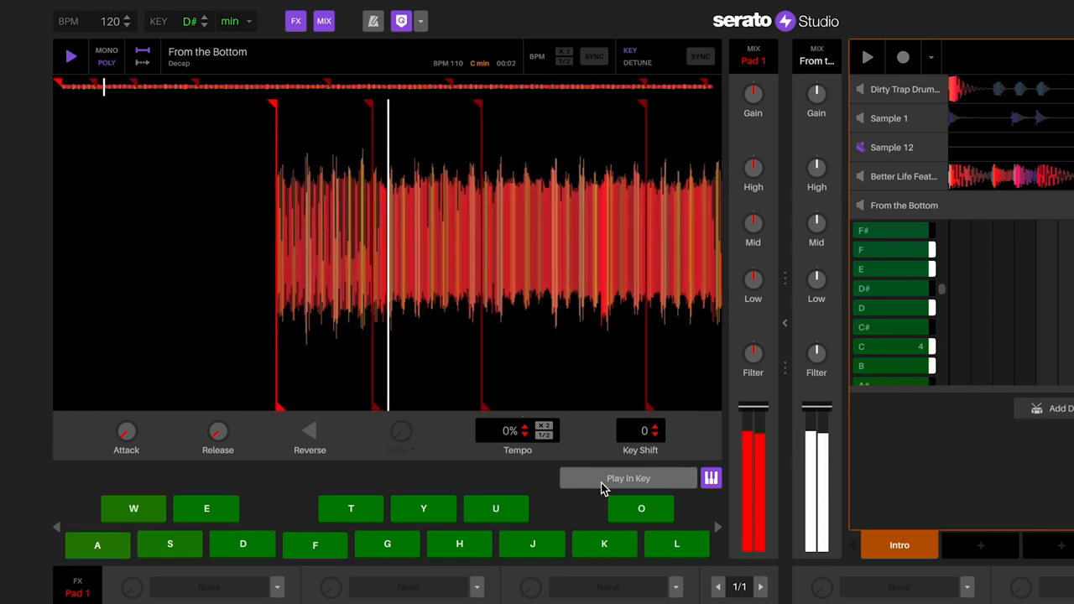
Audition the Beautiful Xylophone sample from cue pads 8, 7 and 1
{"action": "left_click", "coordinate": [627, 478]}
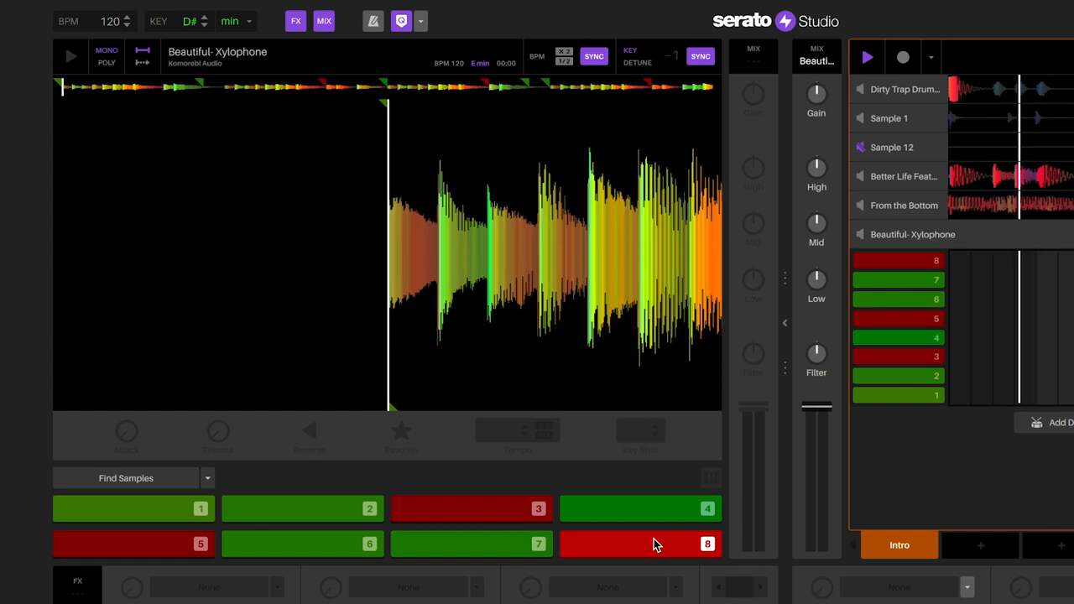
{"action": "left_click", "coordinate": [642, 543]}
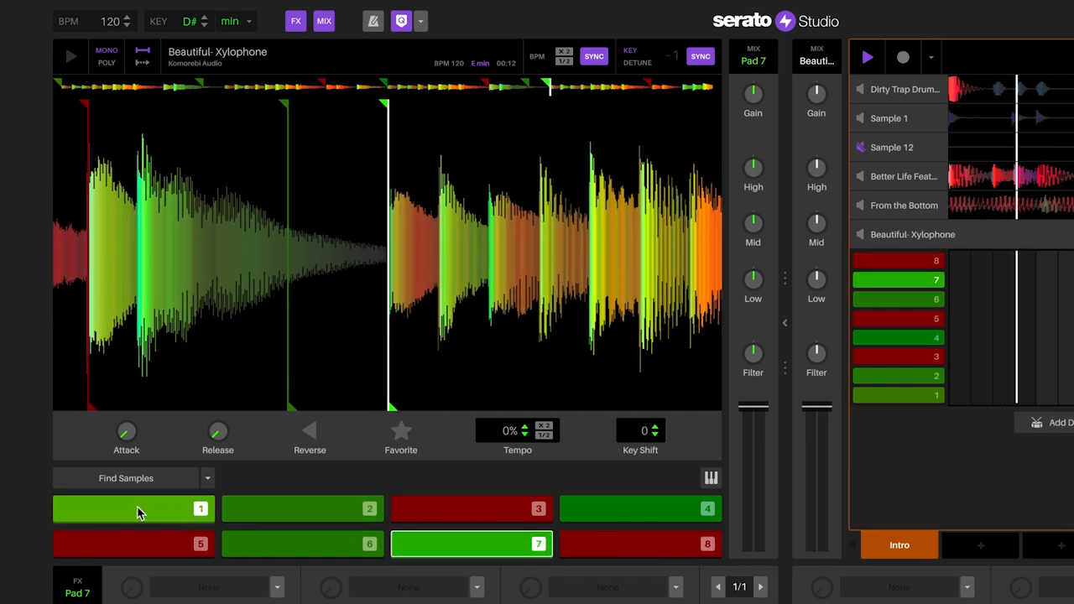
{"action": "left_click", "coordinate": [134, 510]}
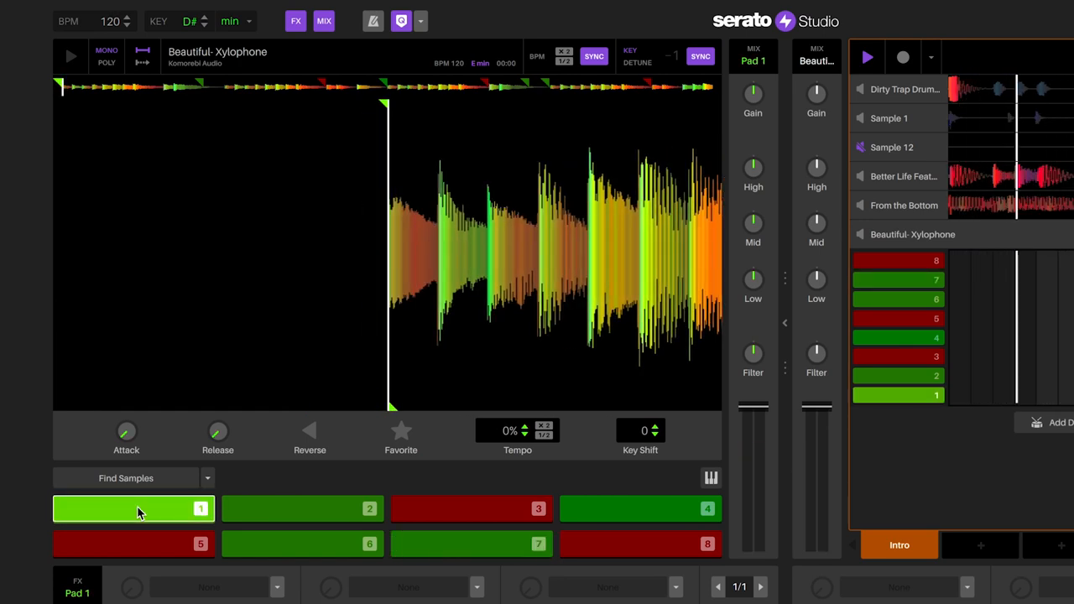